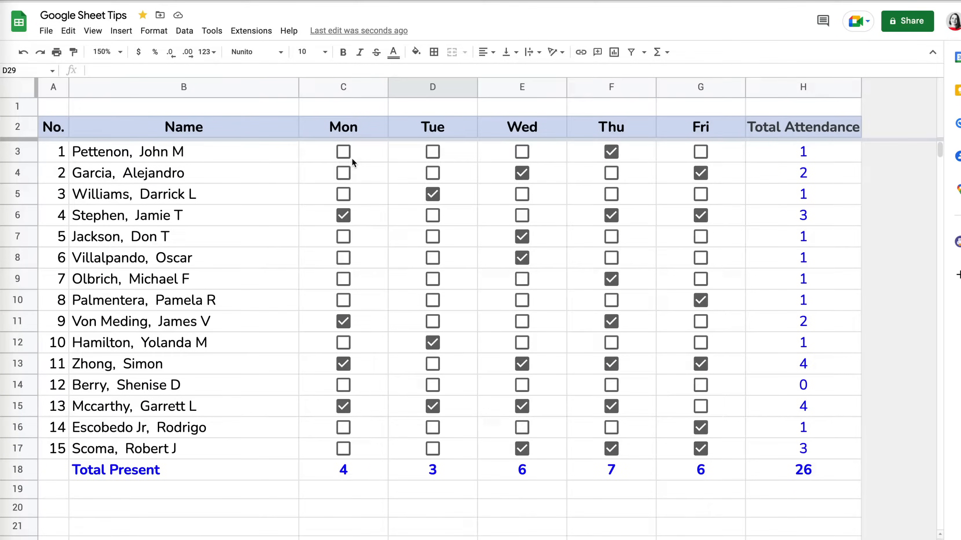
Select the Monday checkbox column to tick all students present
click(344, 279)
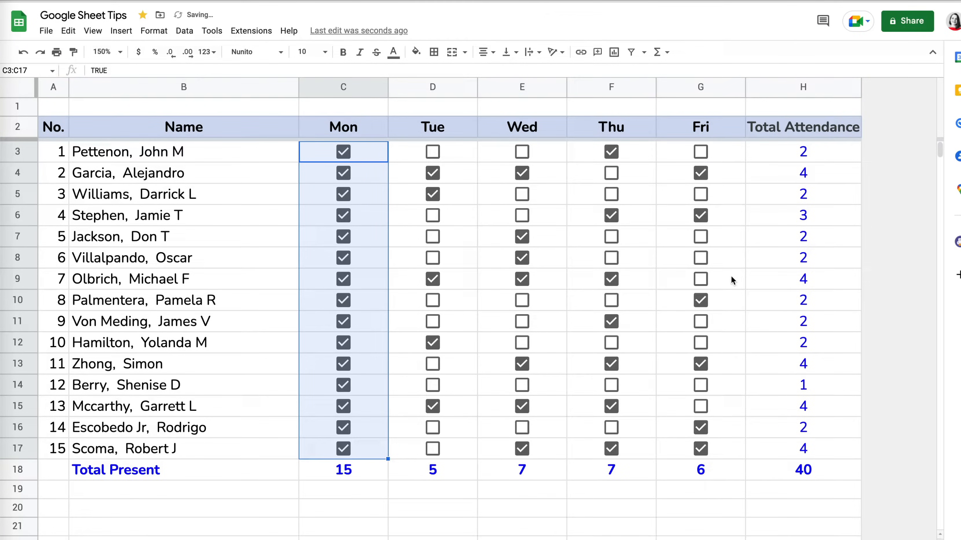
mouse_move(832, 481)
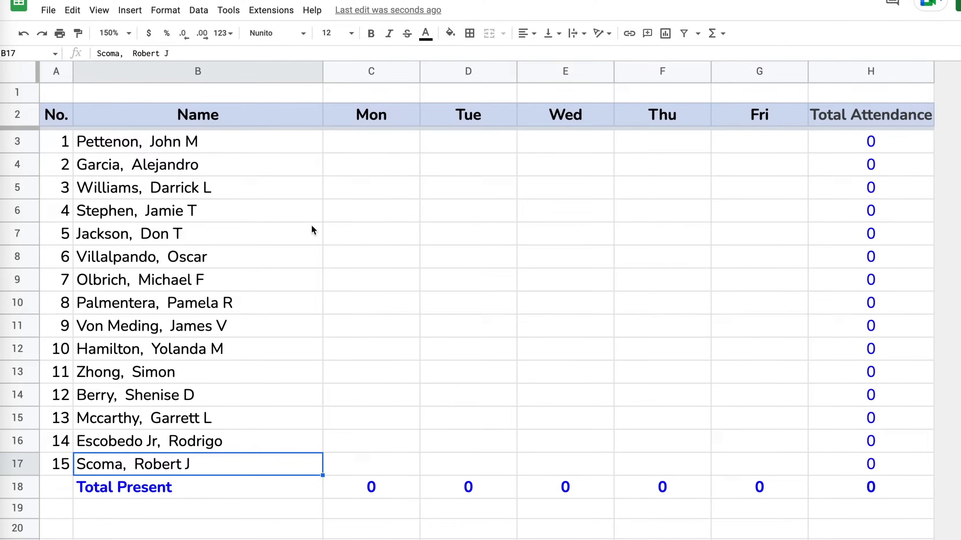
mouse_move(738, 126)
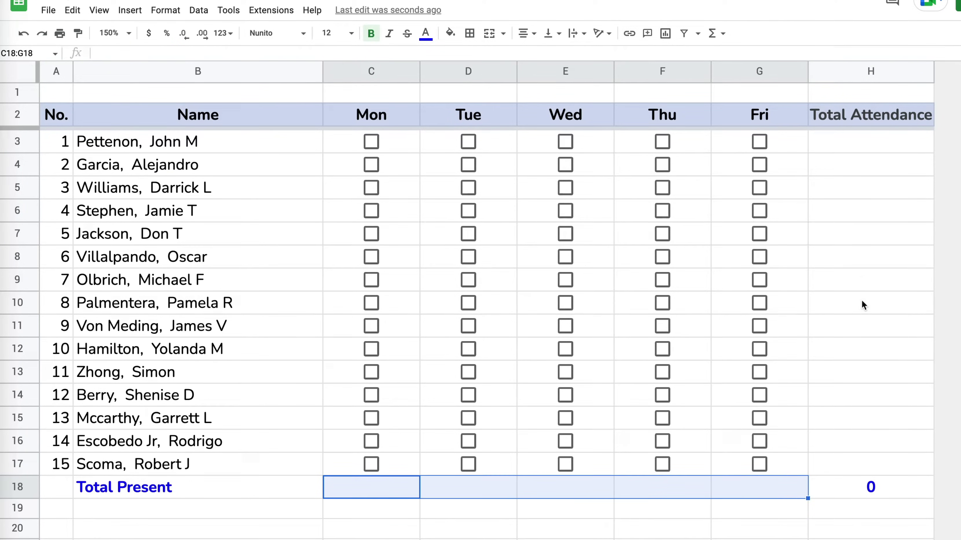
Tick Monday for the first student and begin =countif( in their Total Attendance cell H3
click(871, 145)
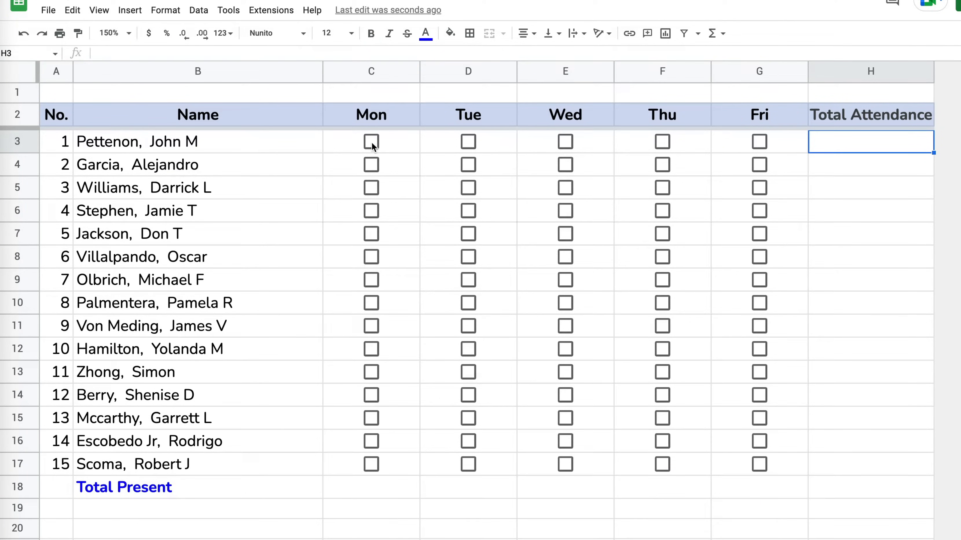
click(662, 257)
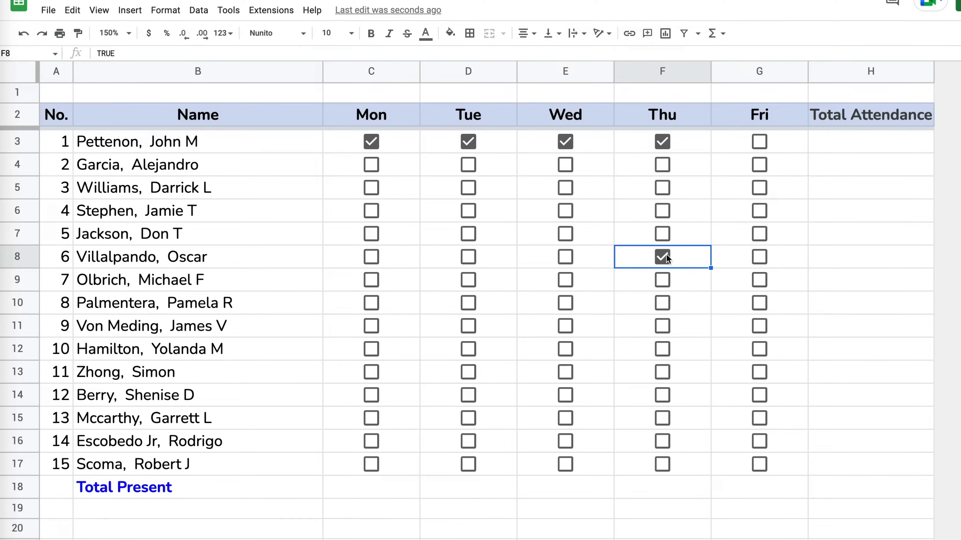
text(=countif()
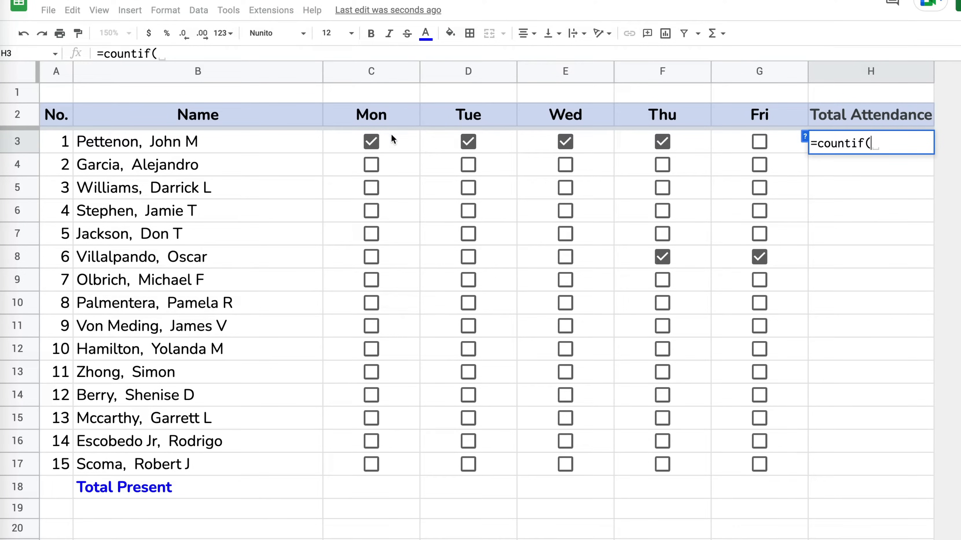
Enter =countif(C3:G3,True) in H3, copy it down to H17, and begin Monday's Total Present count
drag(370, 142, 759, 142)
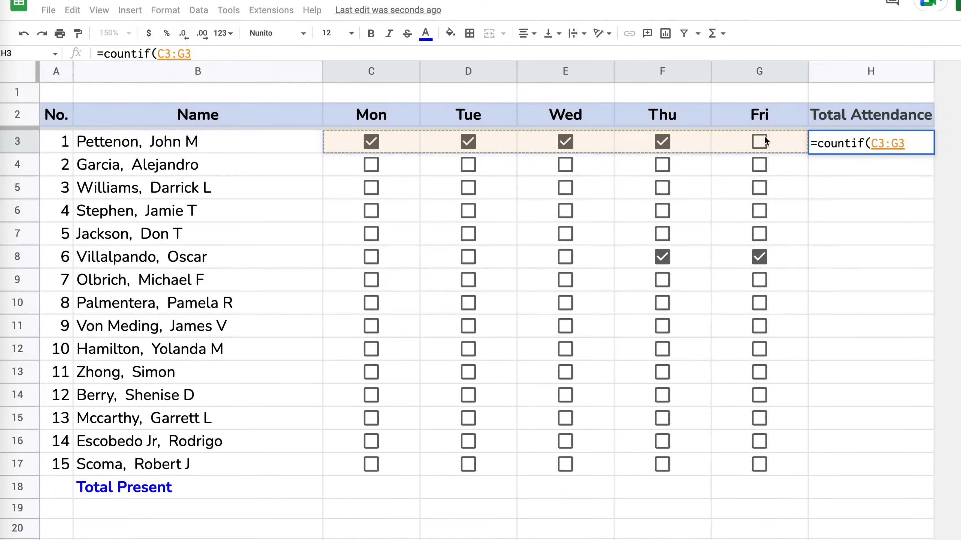
text(,)
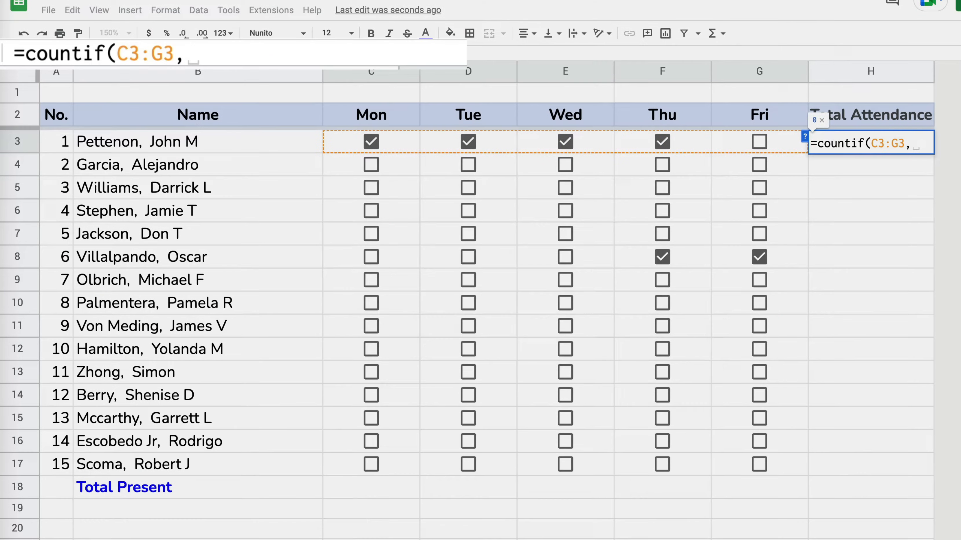
text(T)
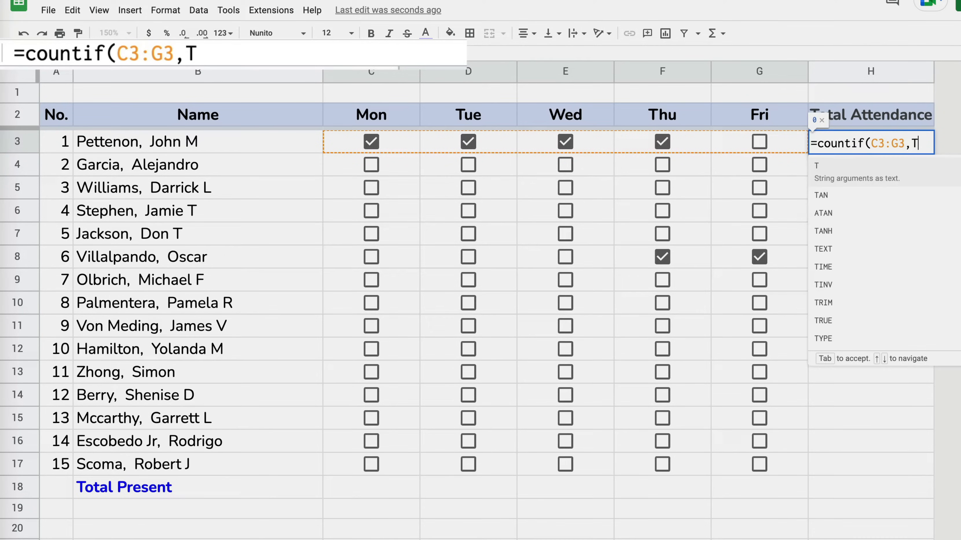
text(rue))
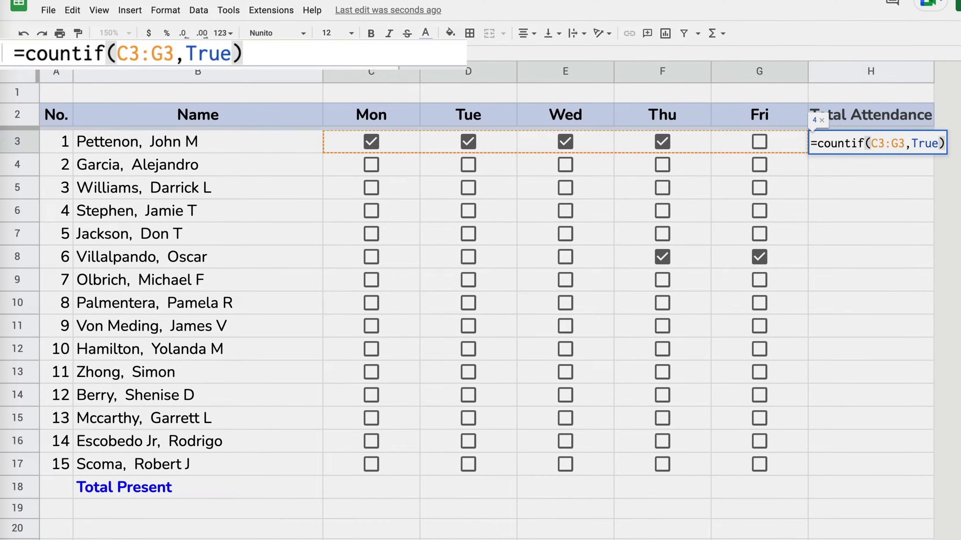
key(Enter)
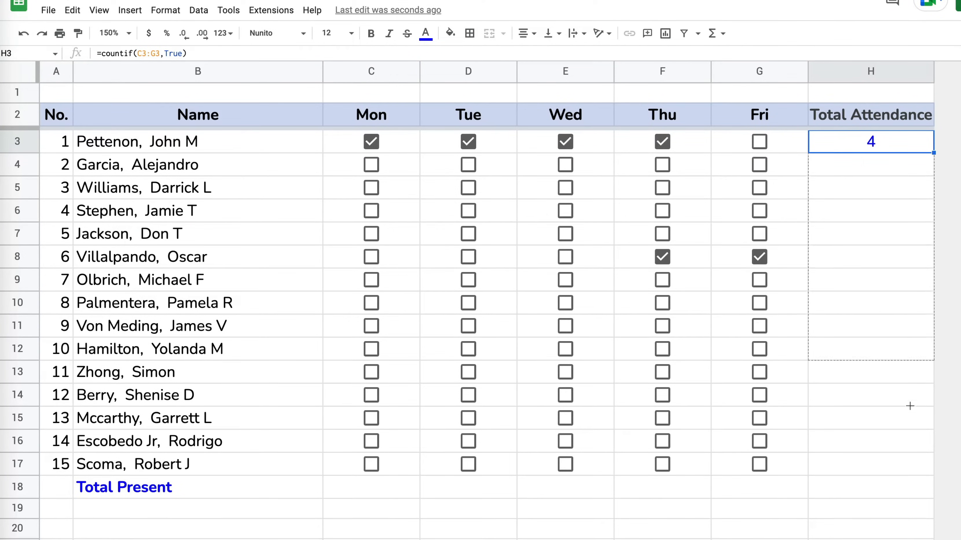
drag(870, 142, 870, 465)
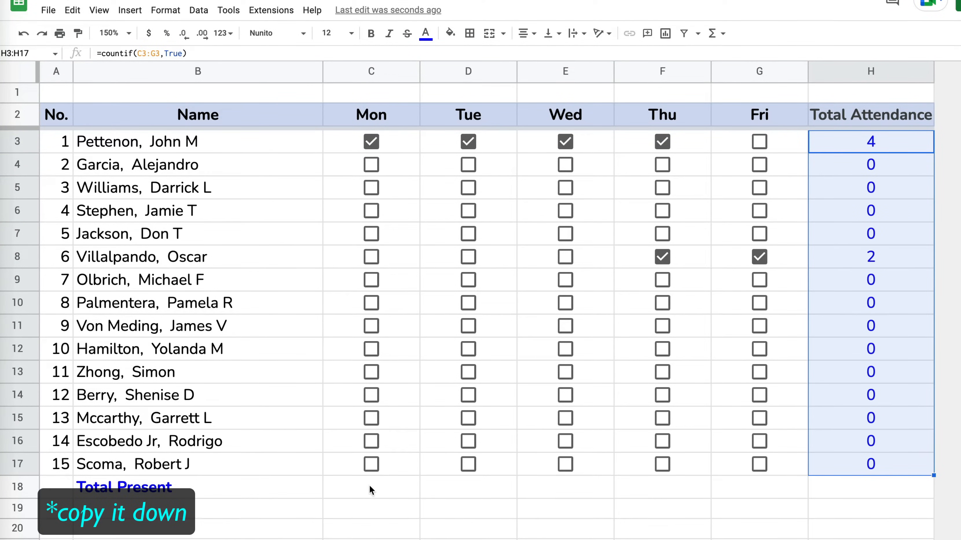
text(=countif(C17)
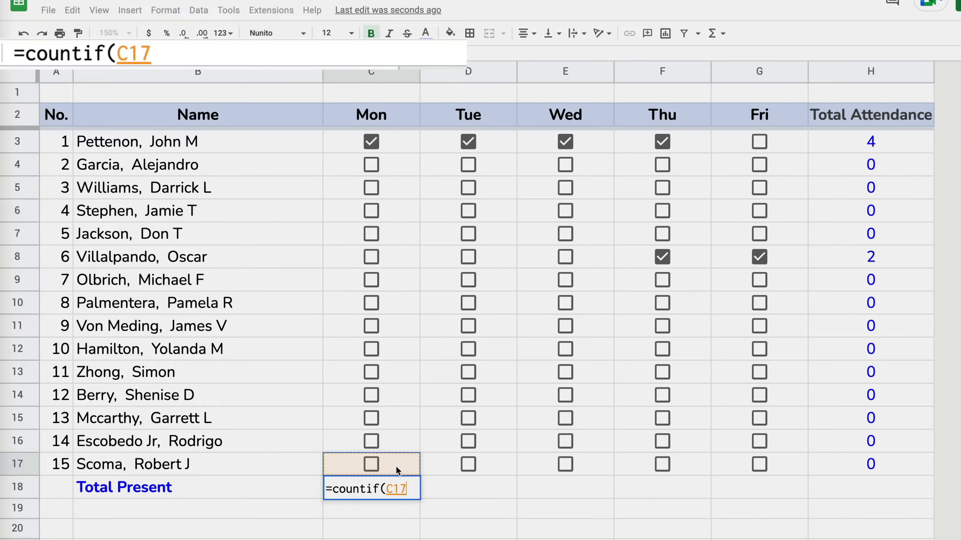
Enter =countif(C3:C17,True) for Monday's Total Present and clear the wrong count from the grand total cell H18
text(C3:C17,)
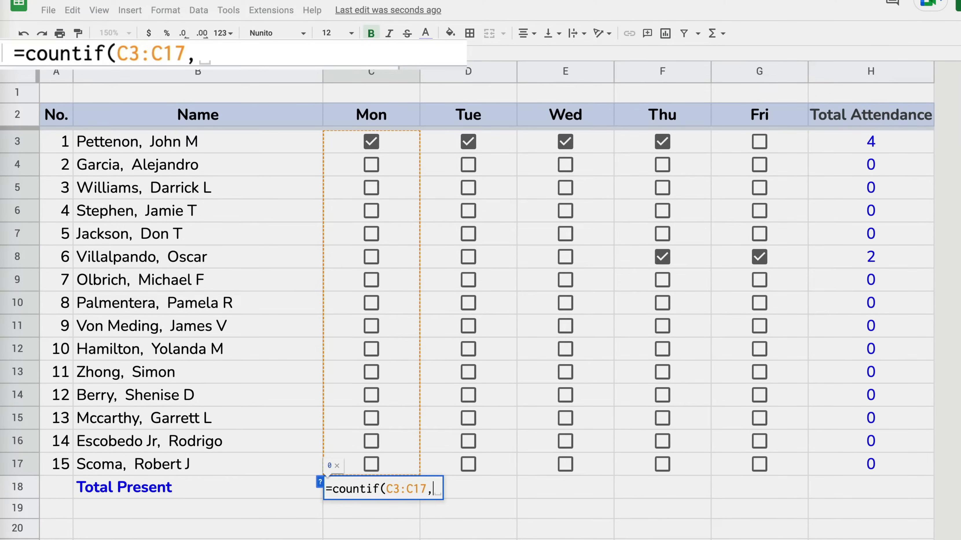
key(Enter)
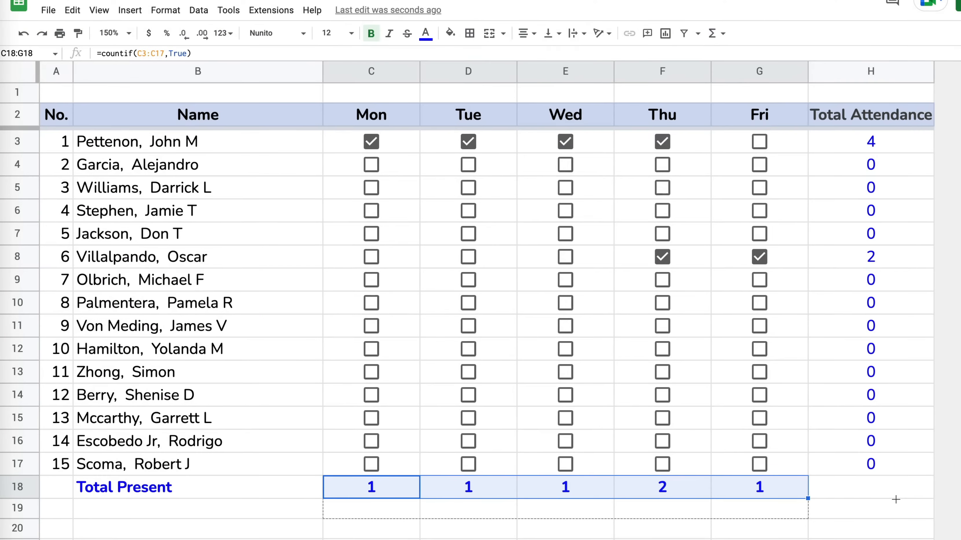
click(870, 487)
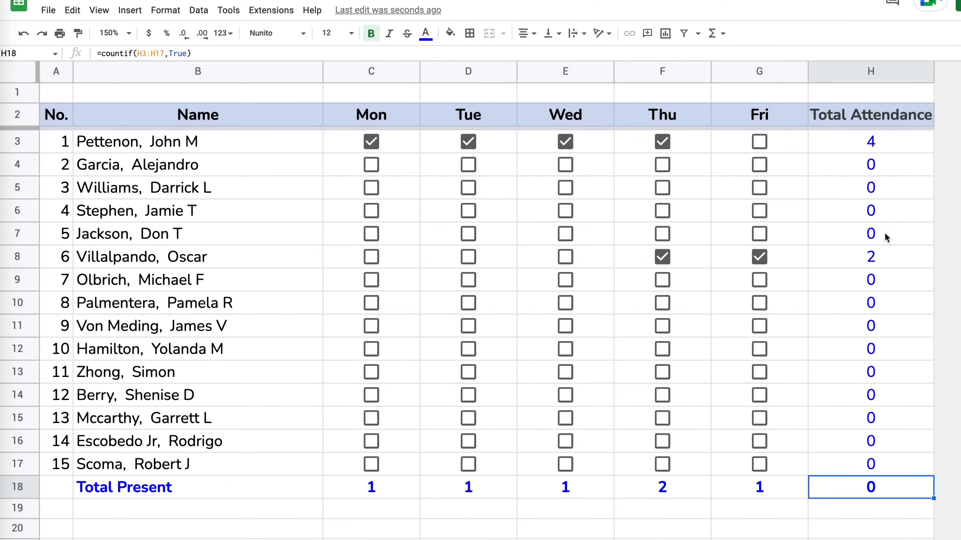
key(Delete)
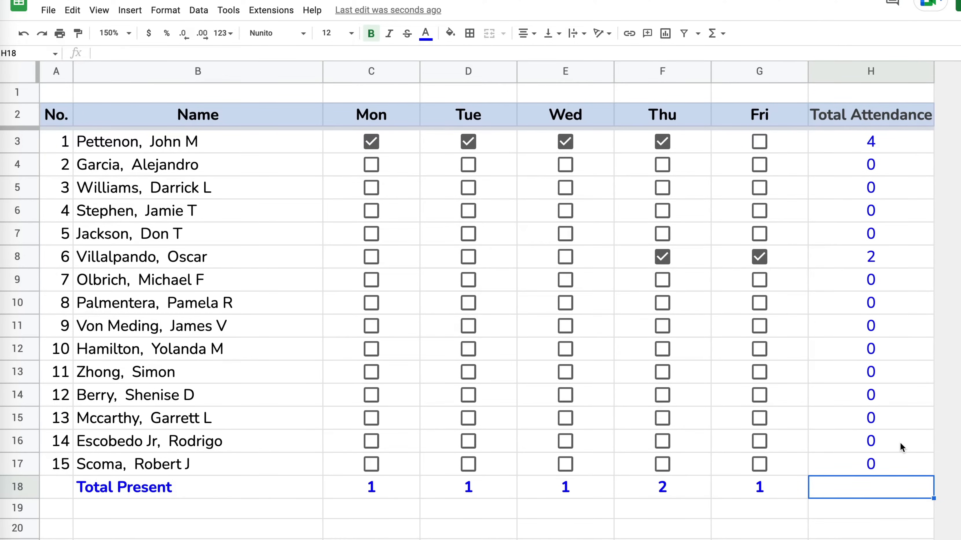
mouse_move(901, 493)
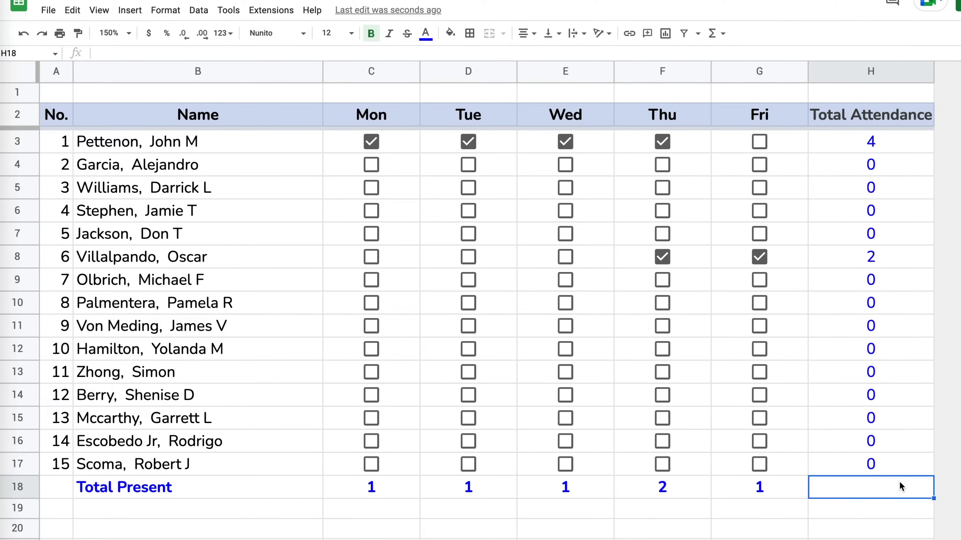
mouse_move(890, 494)
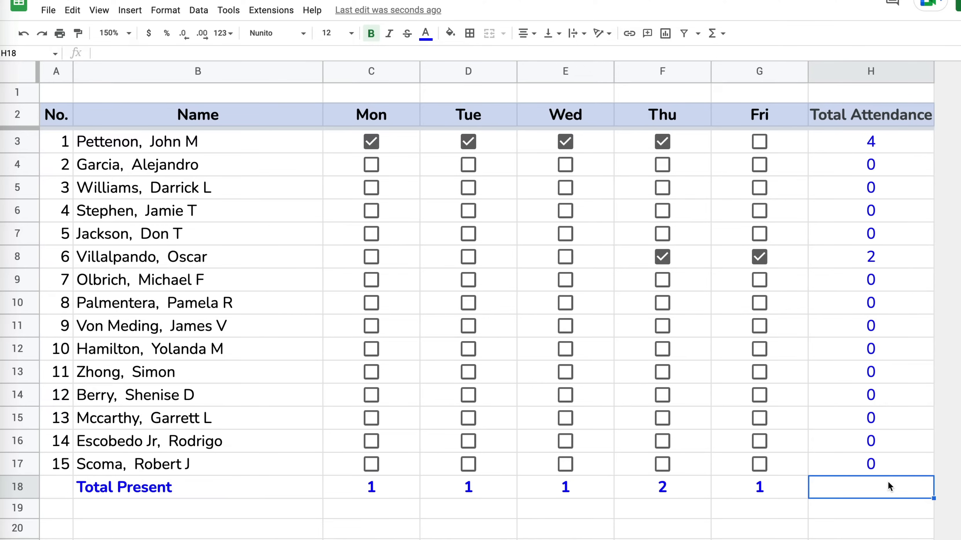
Make the grand total in H18 =SUM(H3:H17)
text(=SUM(H3:H17))
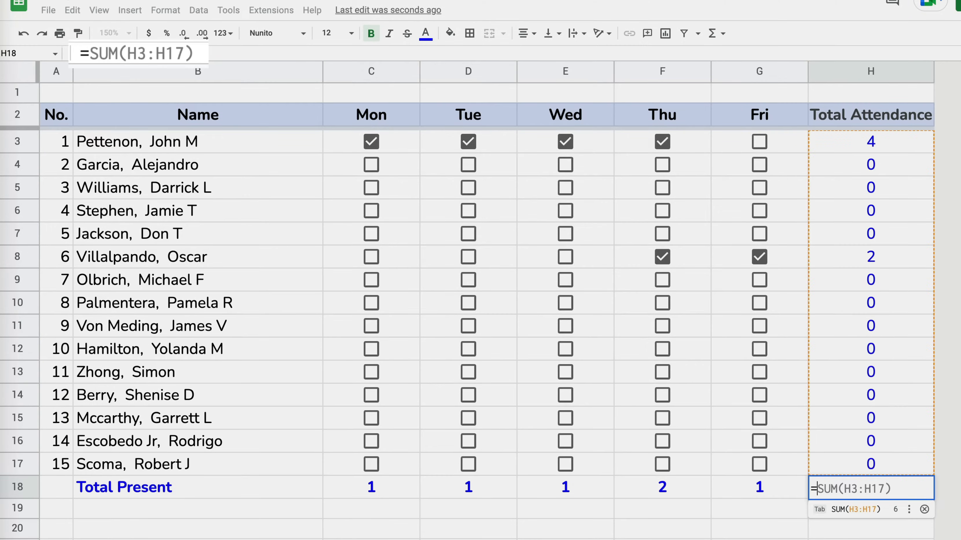
key(Enter)
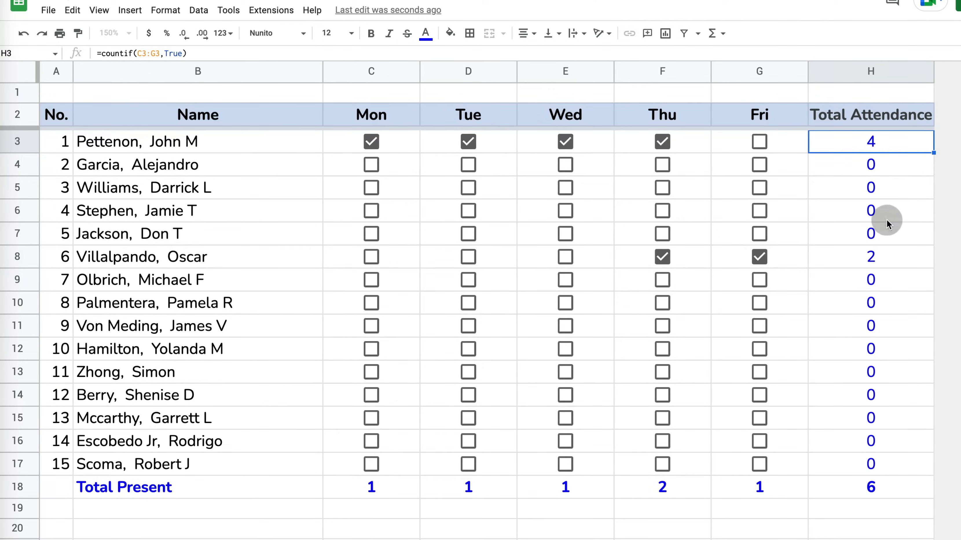
click(468, 326)
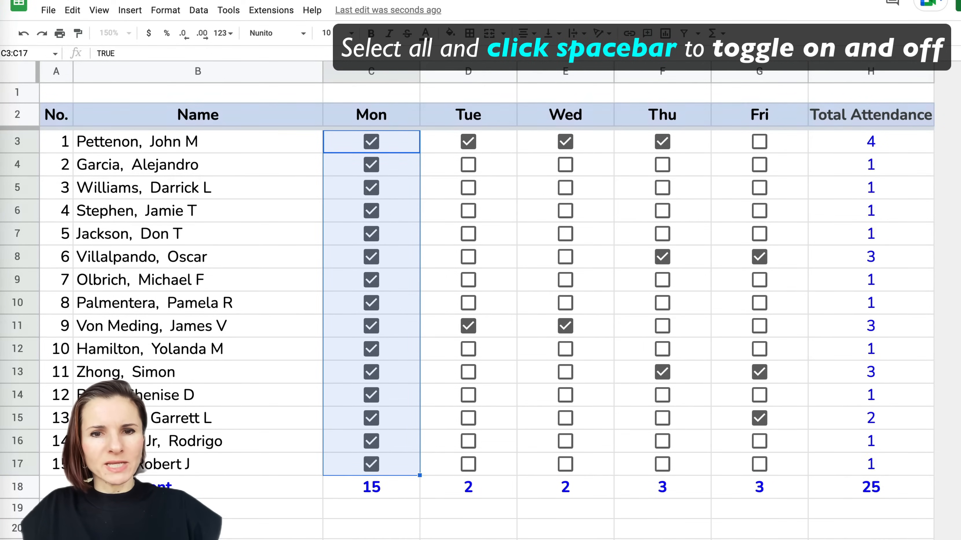
Tick the whole selected weekday column of checkboxes with Space
key(space)
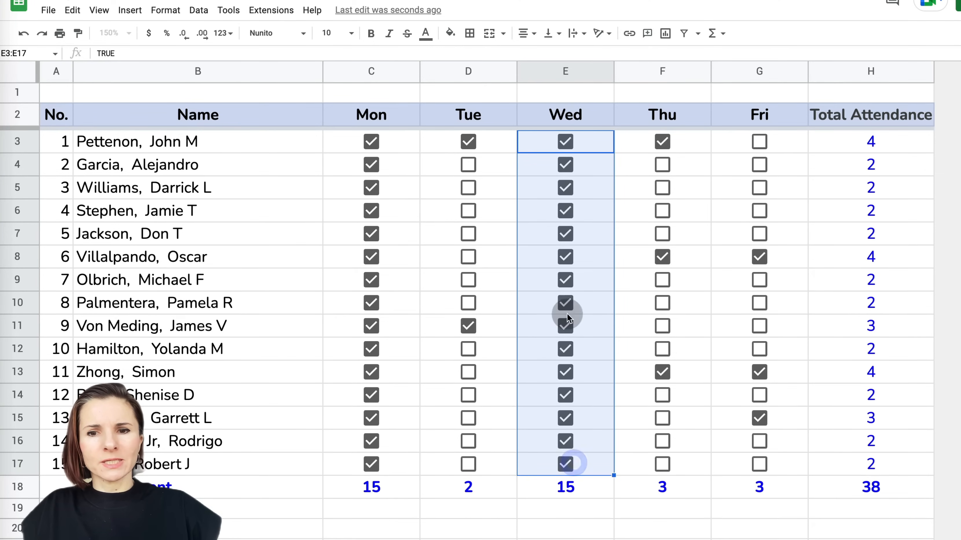